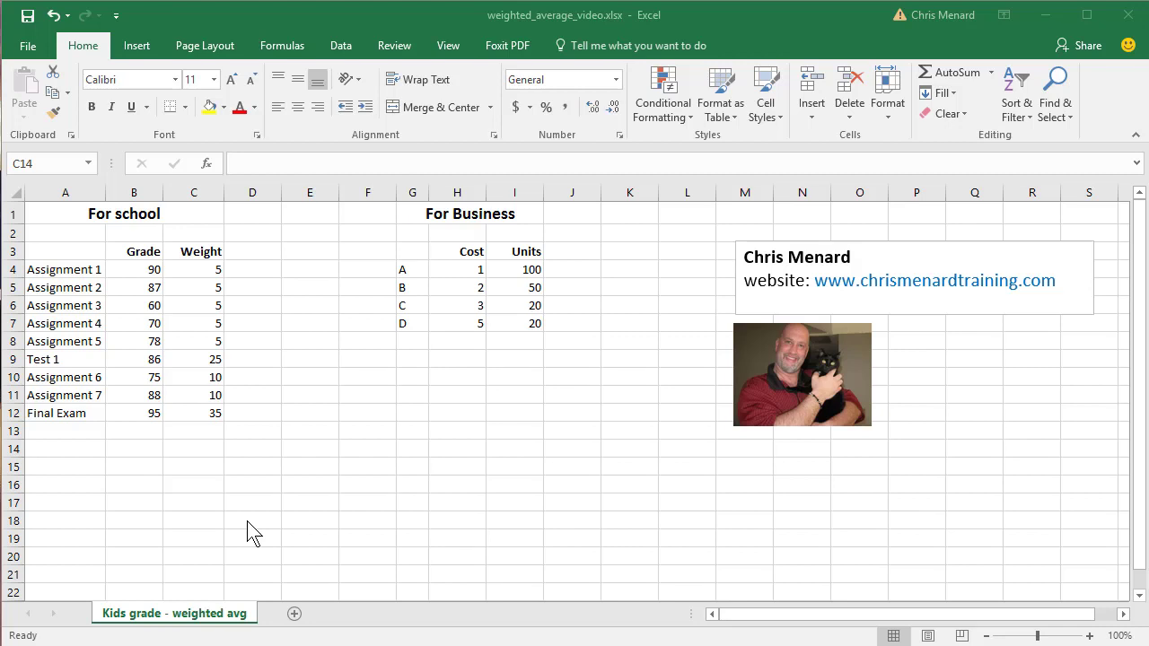
pyautogui.moveTo(244, 499)
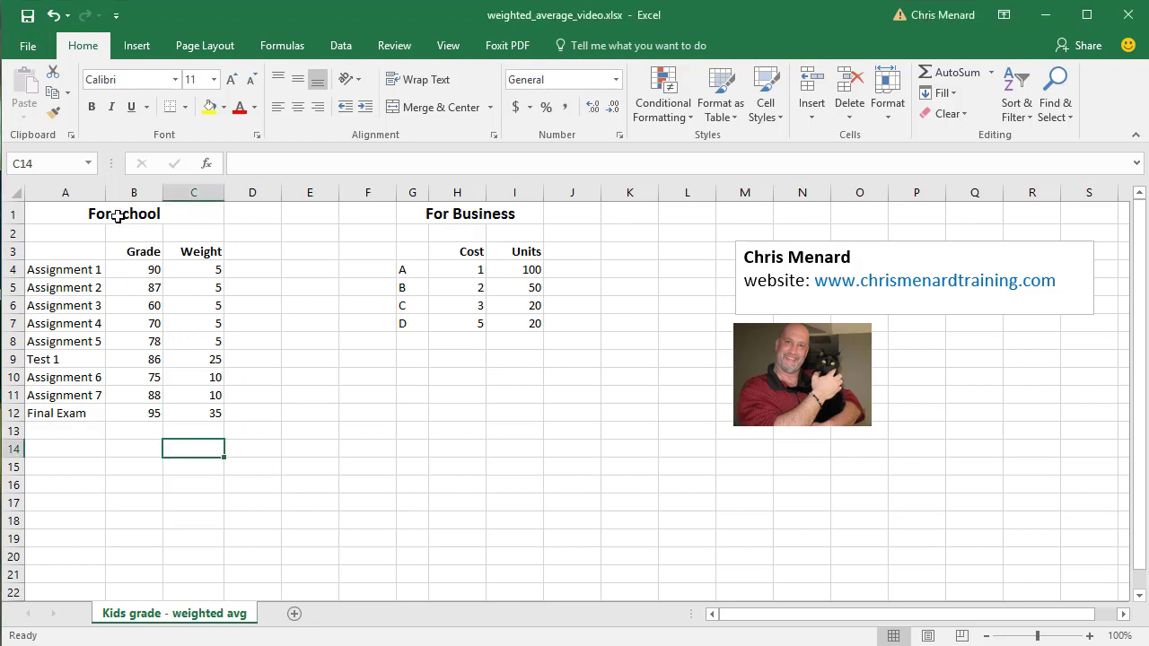
pyautogui.moveTo(137, 298)
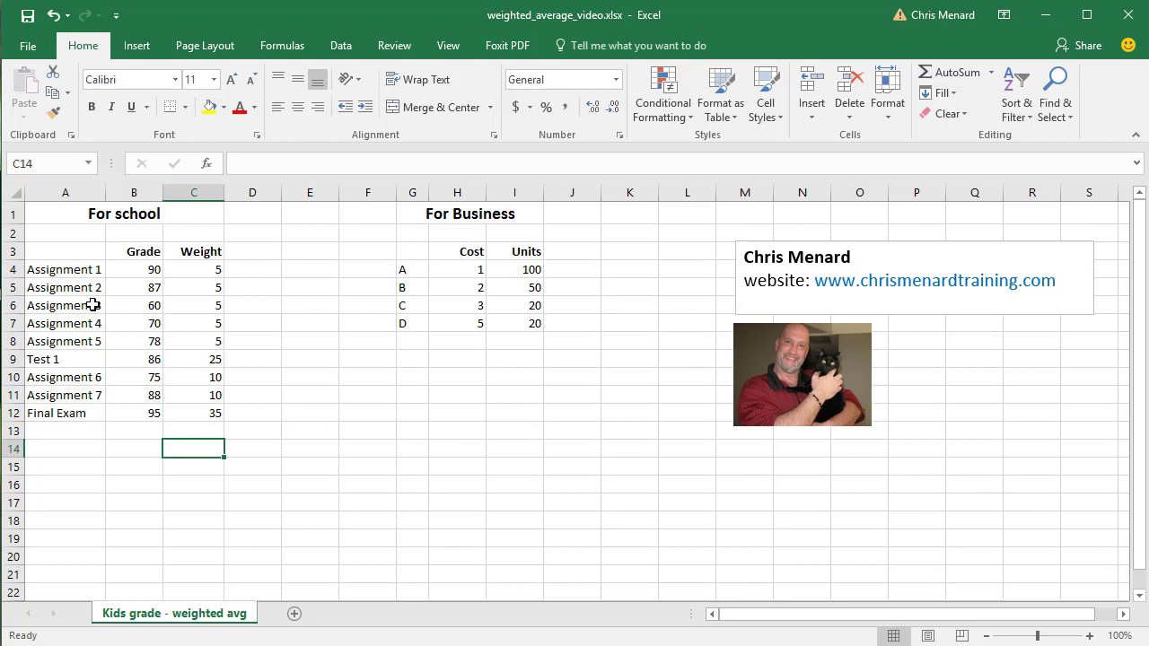
pyautogui.moveTo(216, 278)
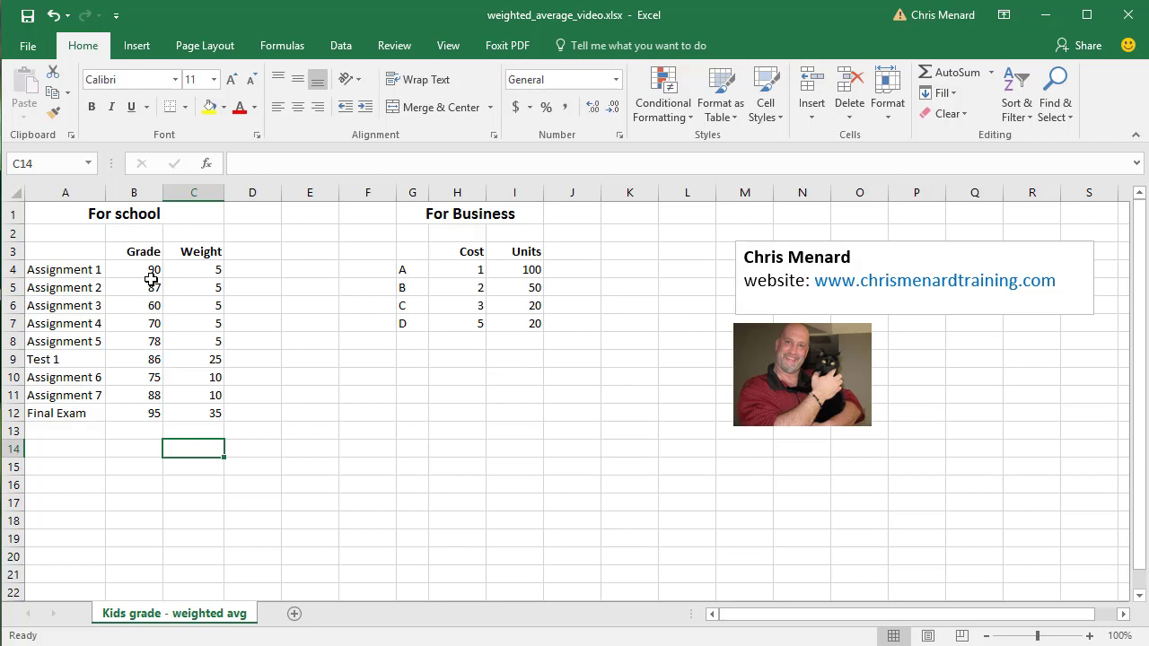
pyautogui.moveTo(198, 273)
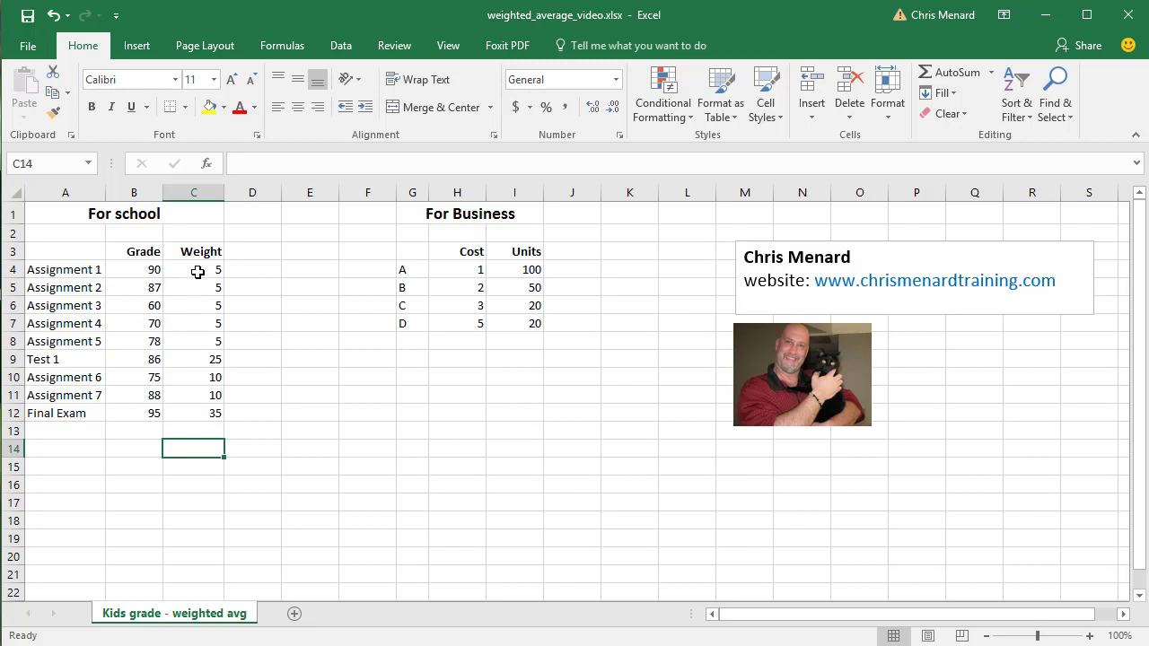
pyautogui.moveTo(198, 273)
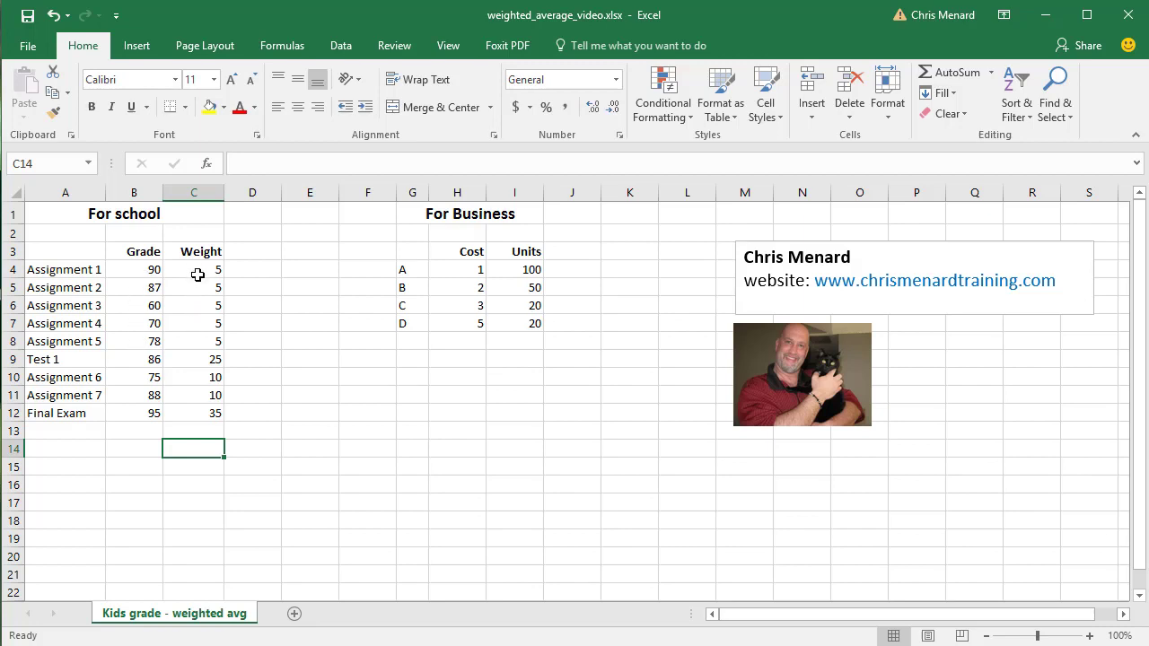
pyautogui.moveTo(176, 455)
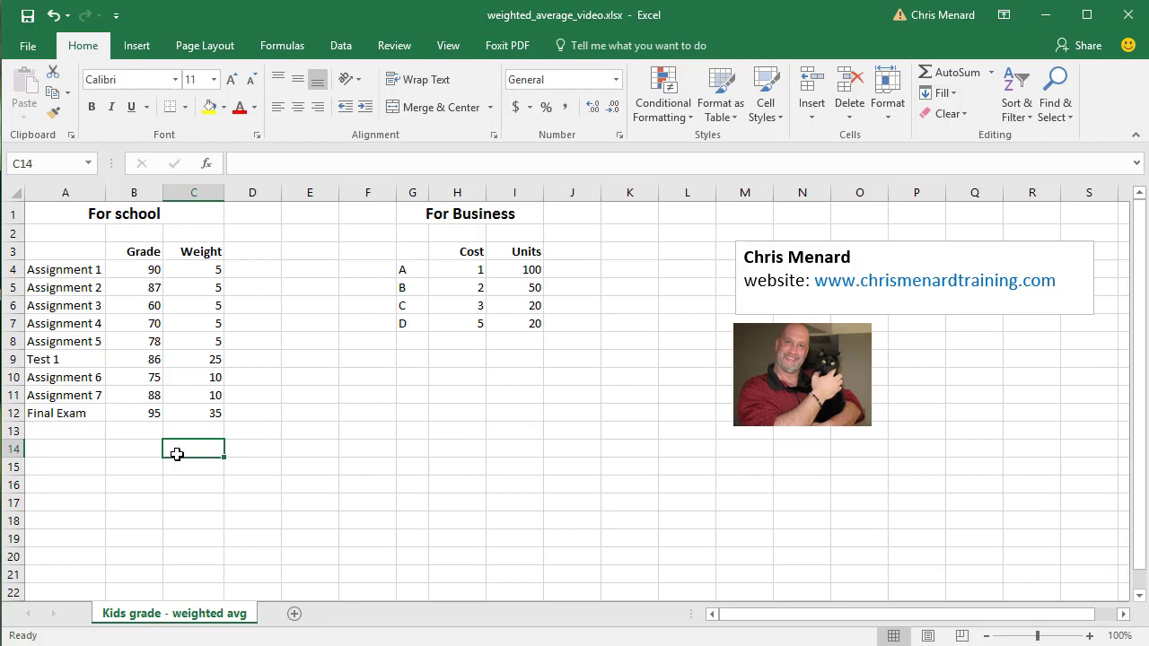
# Enter =SUMPRODUCT(B4:B12,C4:C12)/SUM(C4:C12) in C14, combining grades with their weights
pyautogui.write('=')
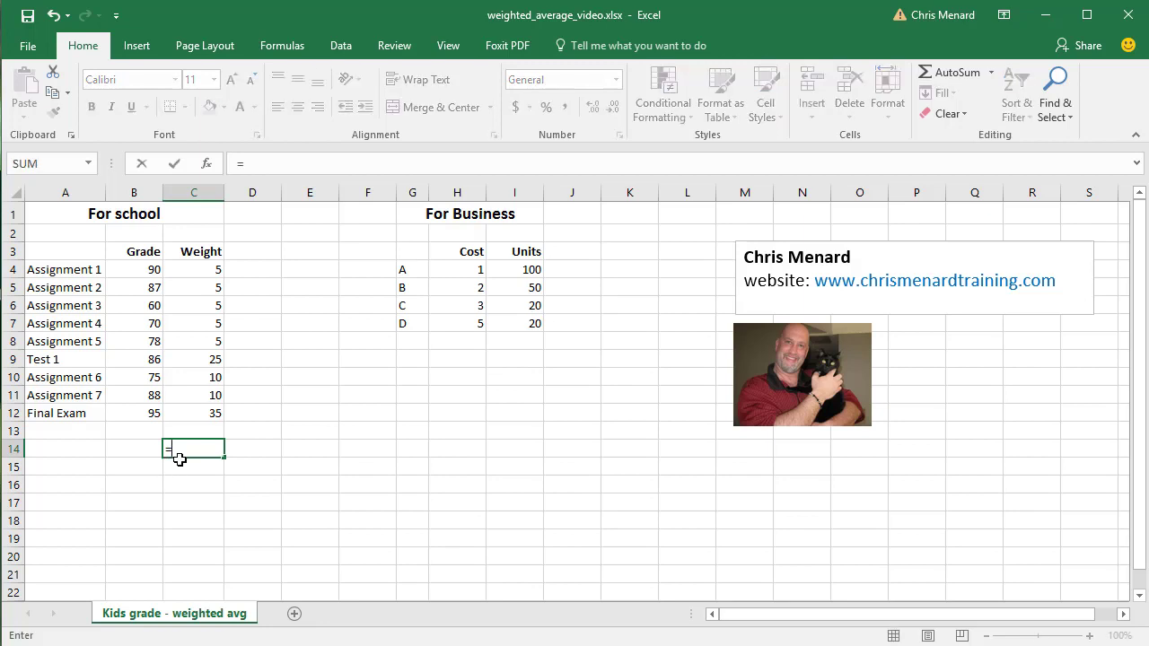
pyautogui.write('sumpr')
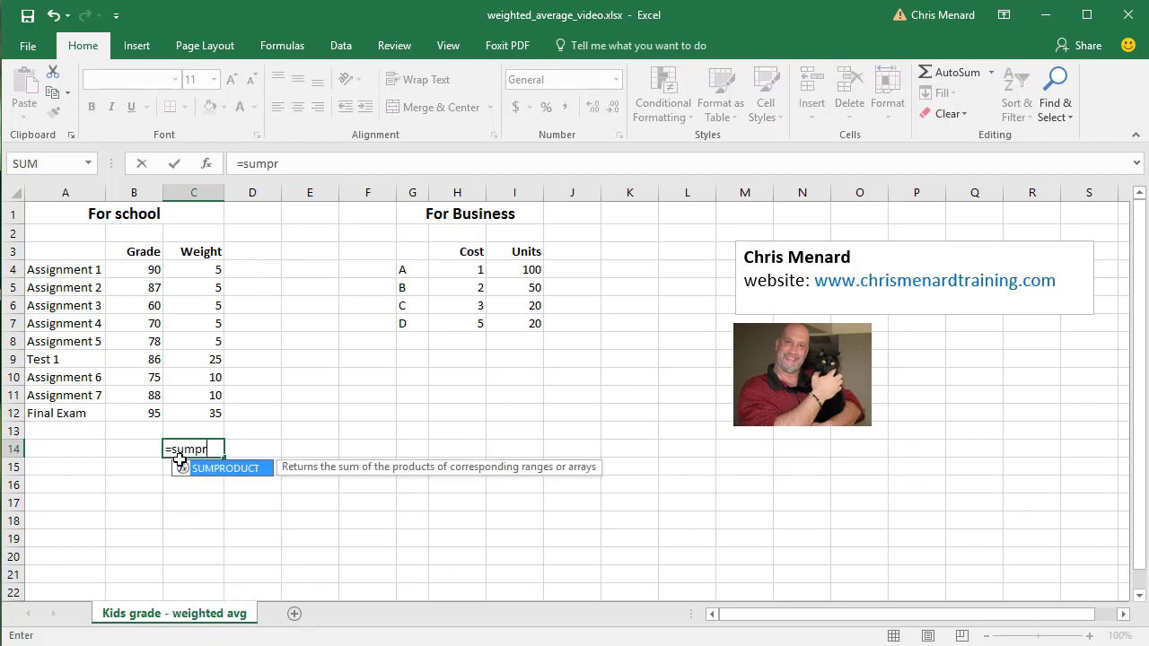
pyautogui.press('Tab')
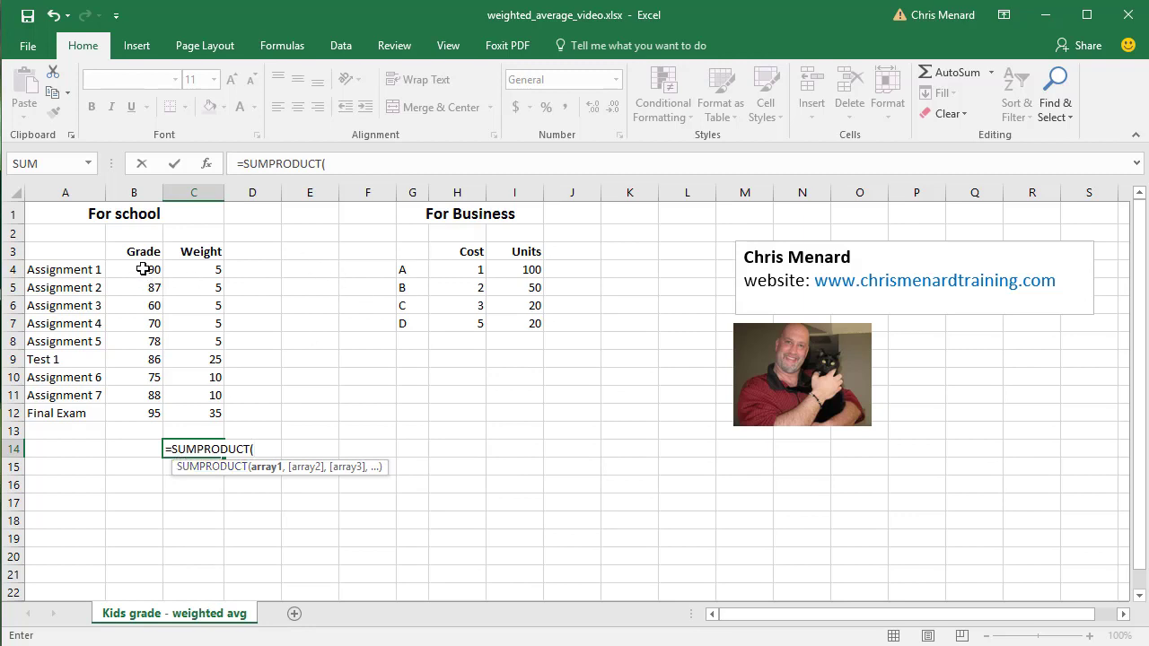
pyautogui.moveTo(133, 269); pyautogui.dragTo(133, 413)
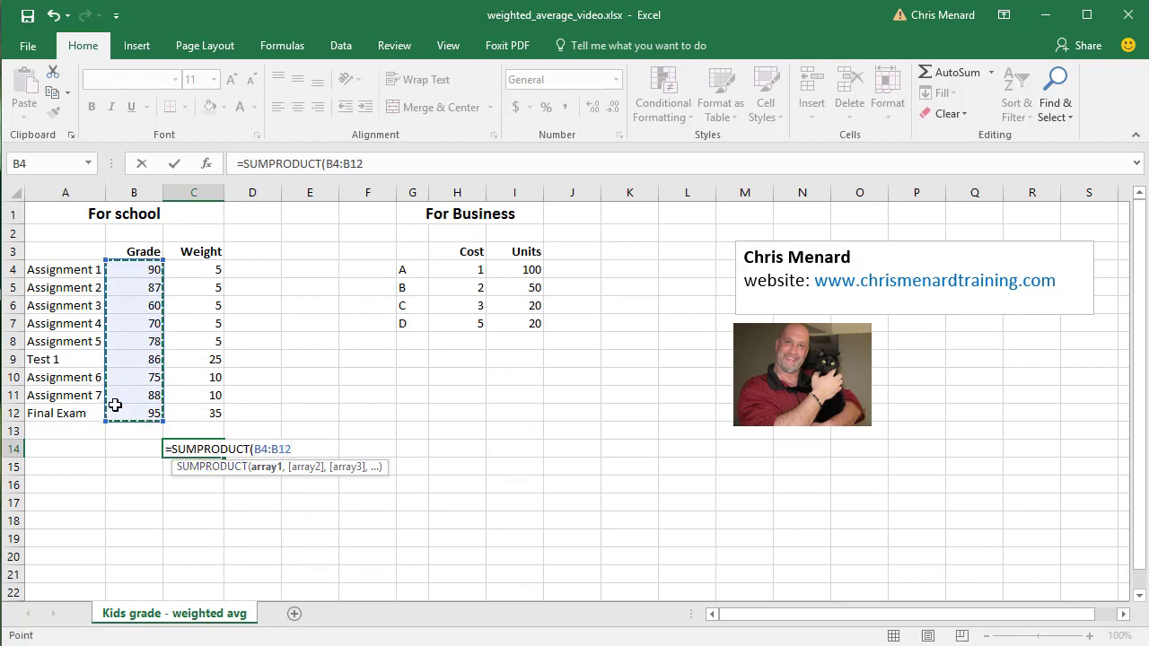
pyautogui.click(194, 270)
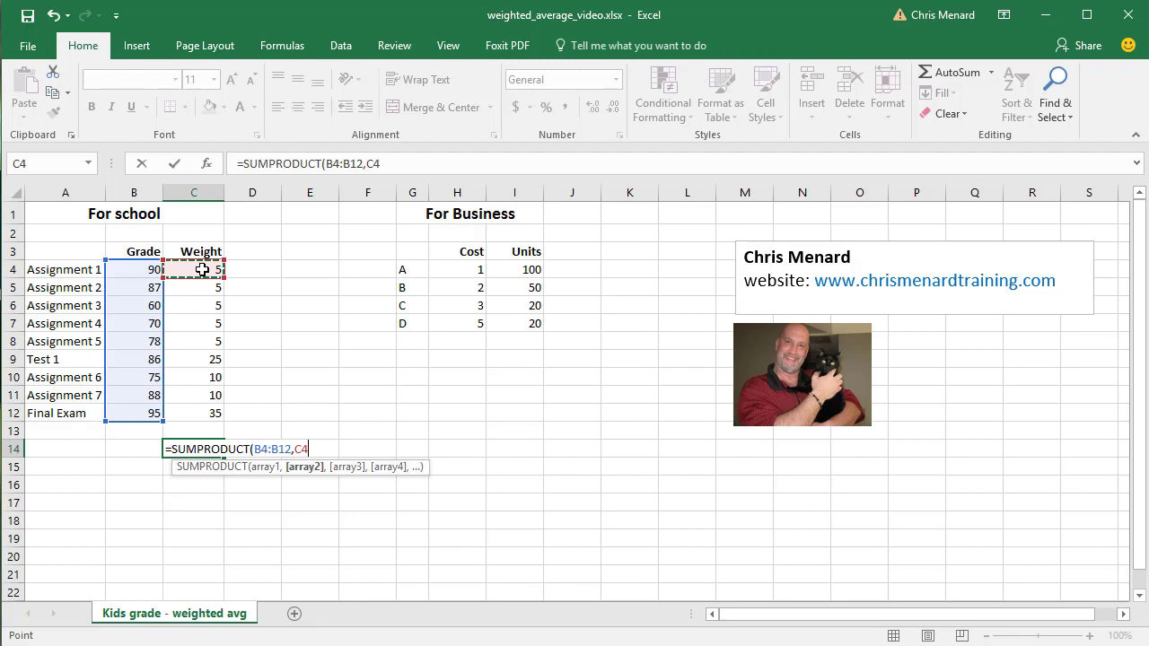
pyautogui.moveTo(194, 269); pyautogui.dragTo(194, 413)
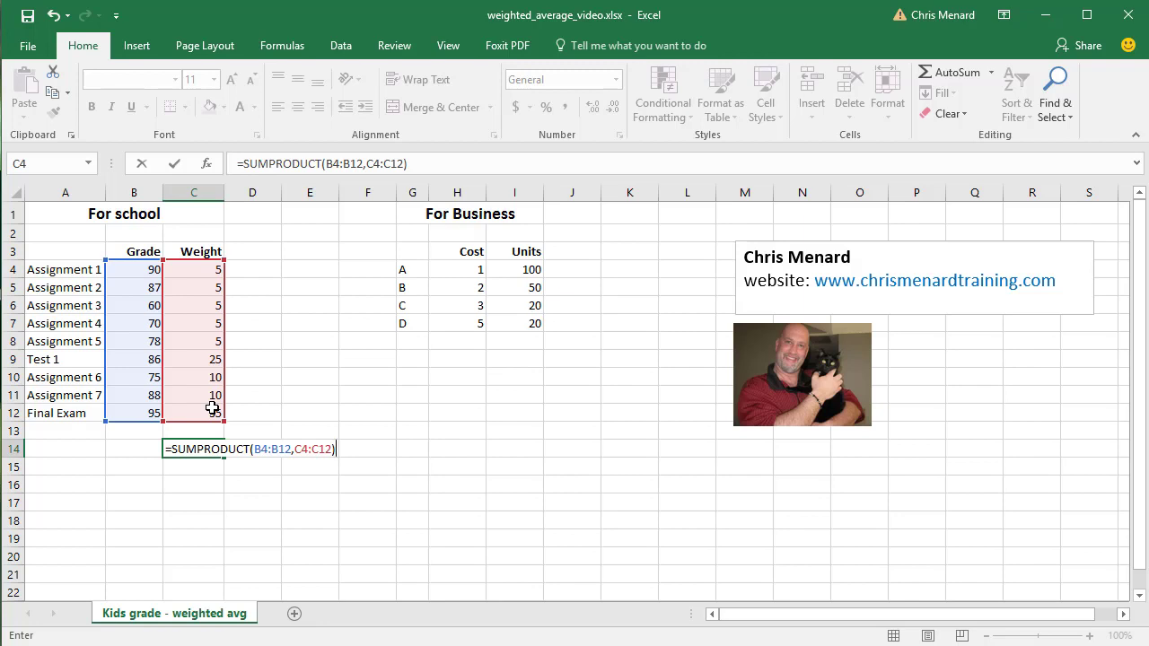
pyautogui.write('/')
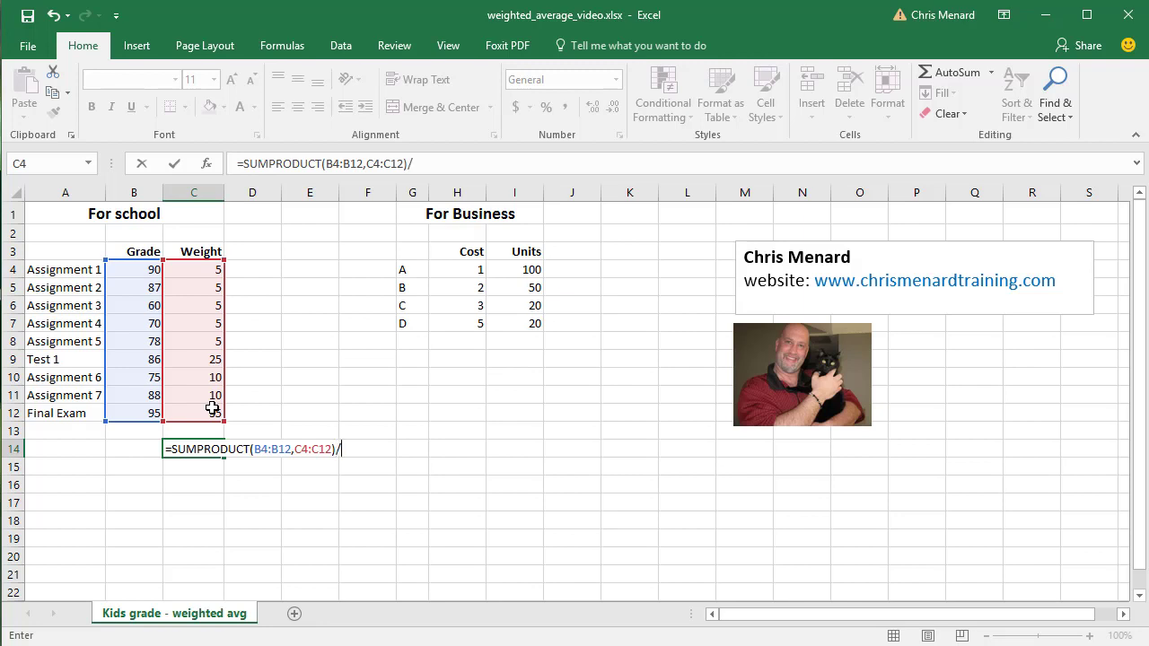
pyautogui.write('SUM(')
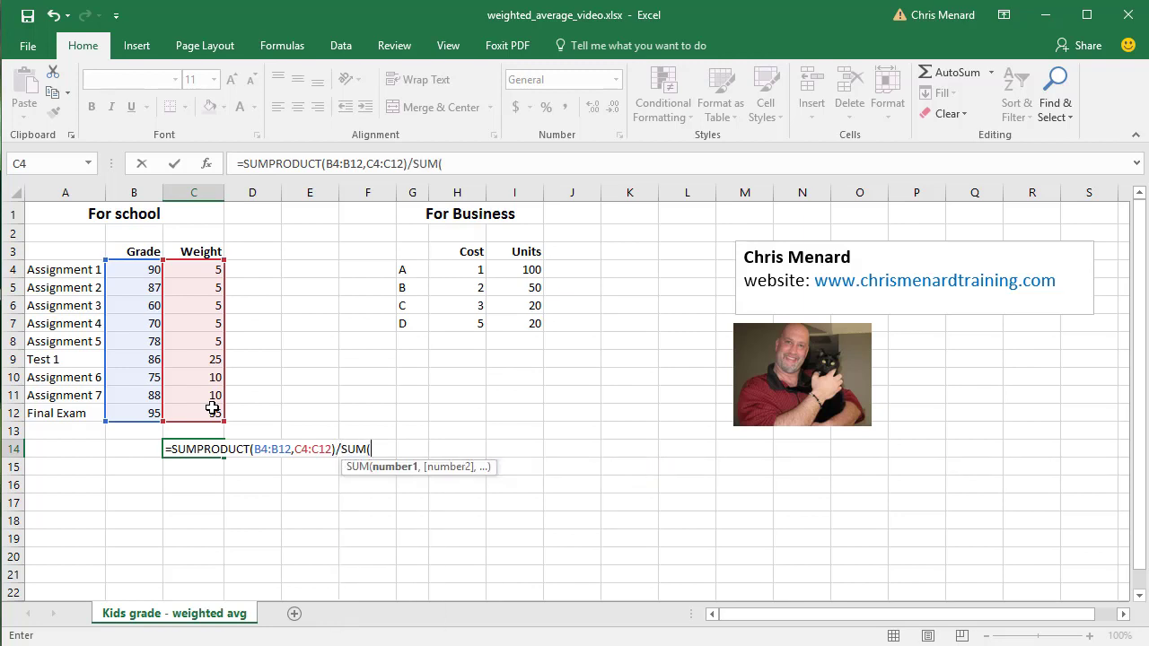
pyautogui.moveTo(194, 269); pyautogui.dragTo(194, 413)
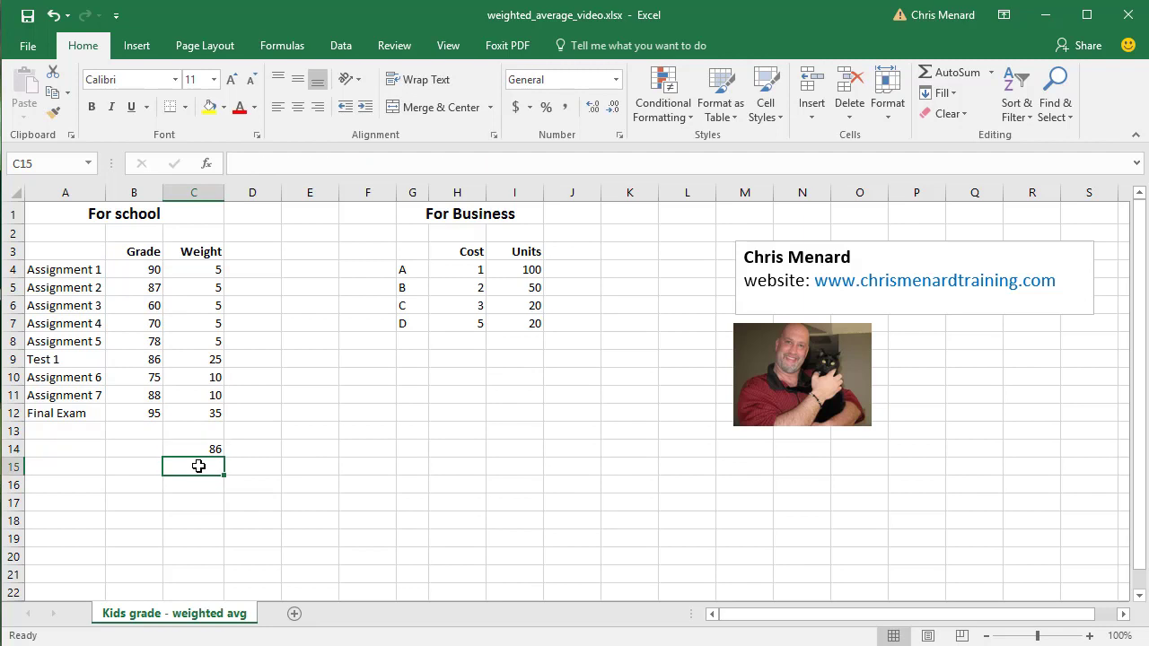
pyautogui.write('=AVERAGE(')
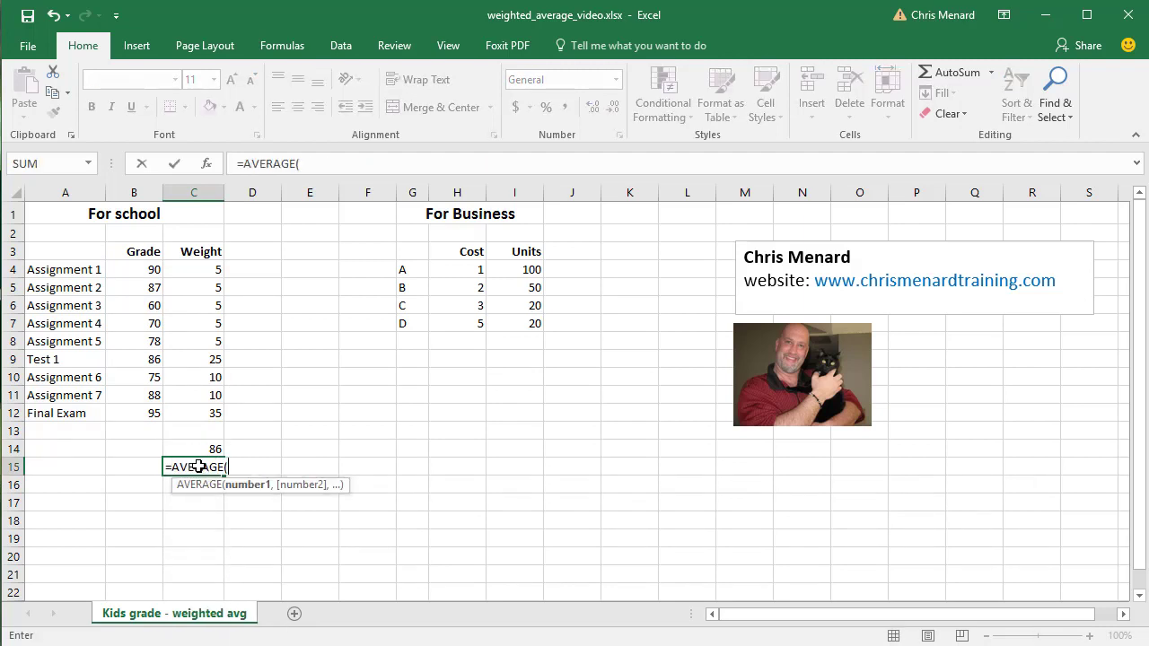
pyautogui.moveTo(133, 269); pyautogui.dragTo(133, 396)
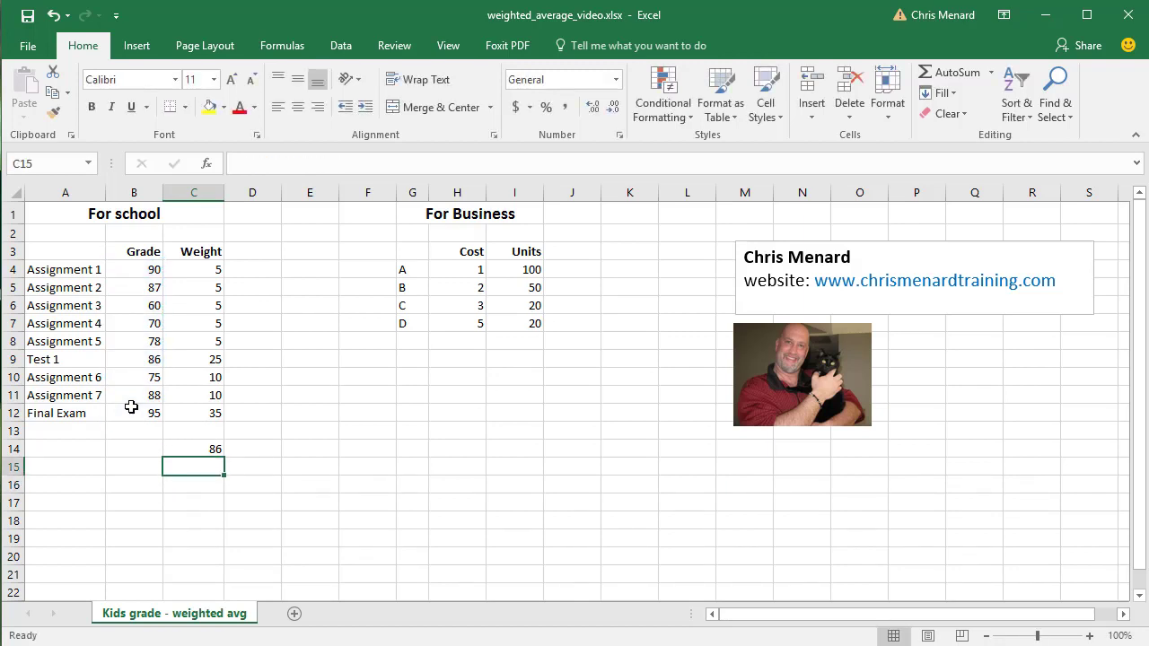
pyautogui.click(194, 449)
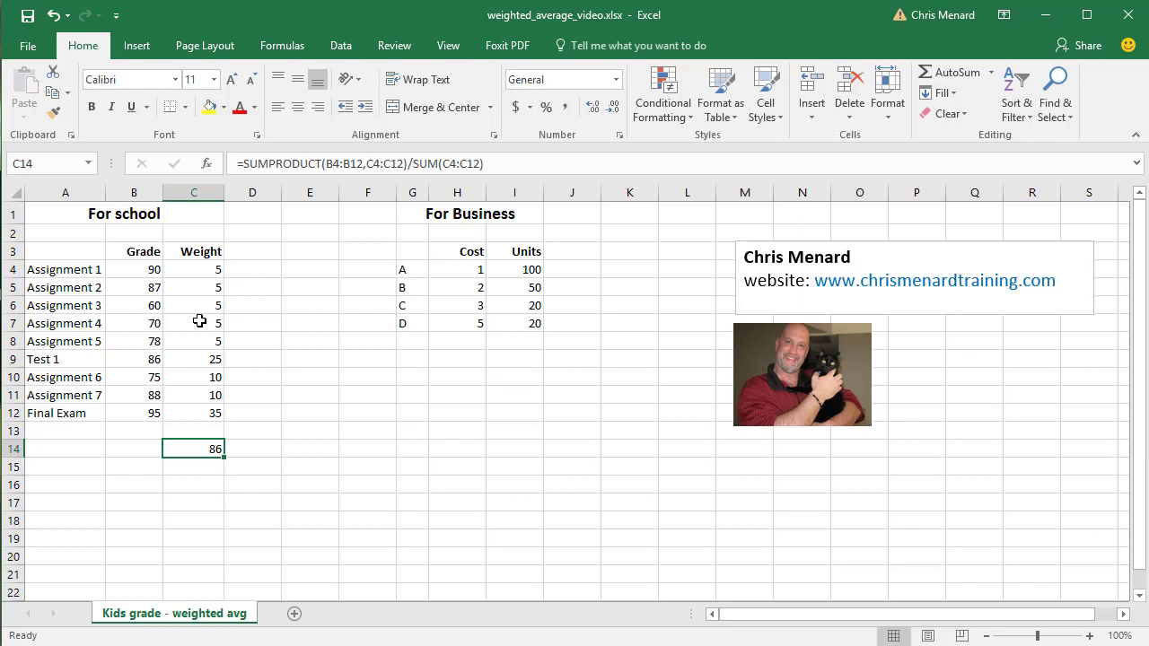
pyautogui.click(514, 396)
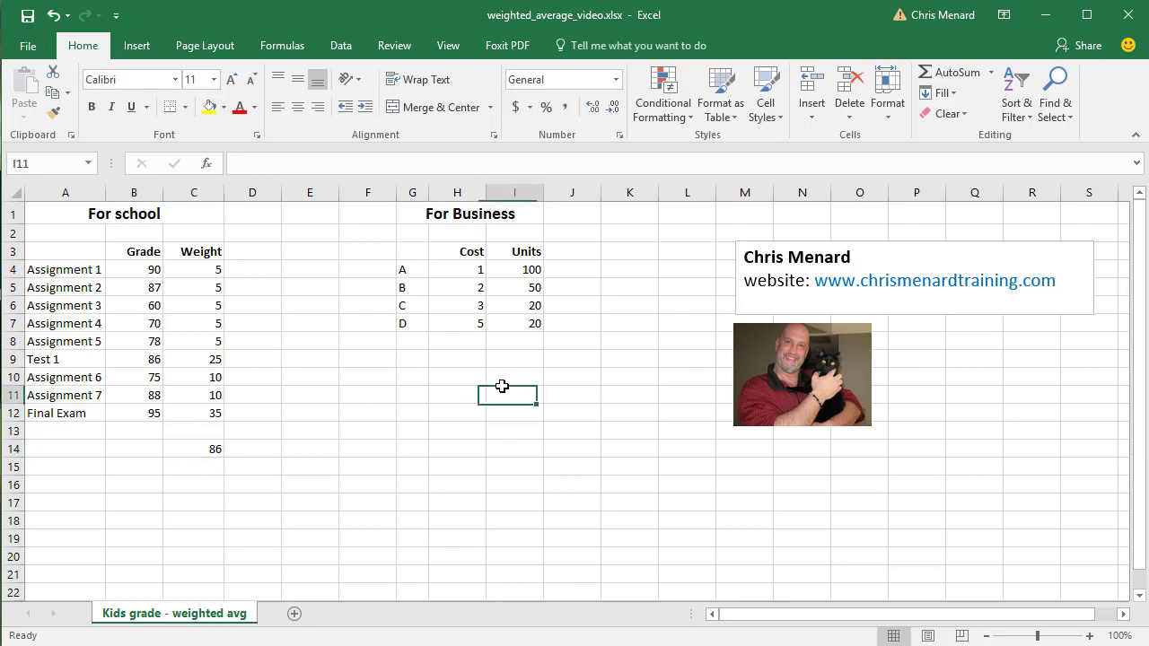
# Enter =SUMPRODUCT(H4:H7,I4:I7)/SUM(I4:I7) in I11, giving a weighted cost of $1.89
pyautogui.write('=sum')
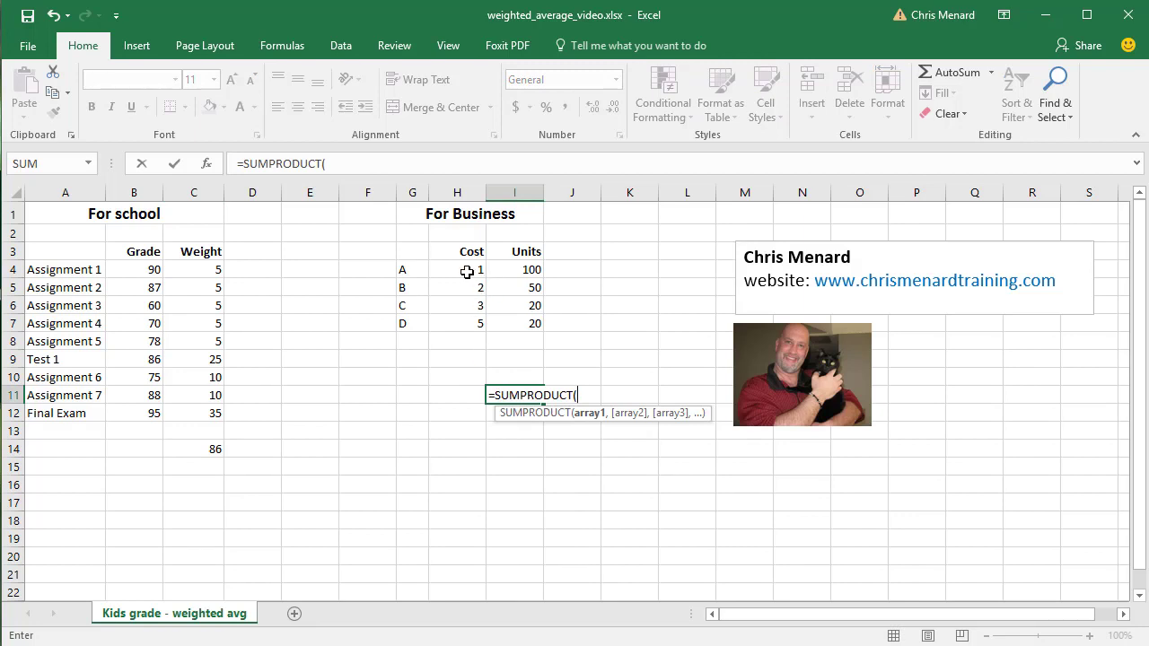
pyautogui.moveTo(456, 269); pyautogui.dragTo(456, 323)
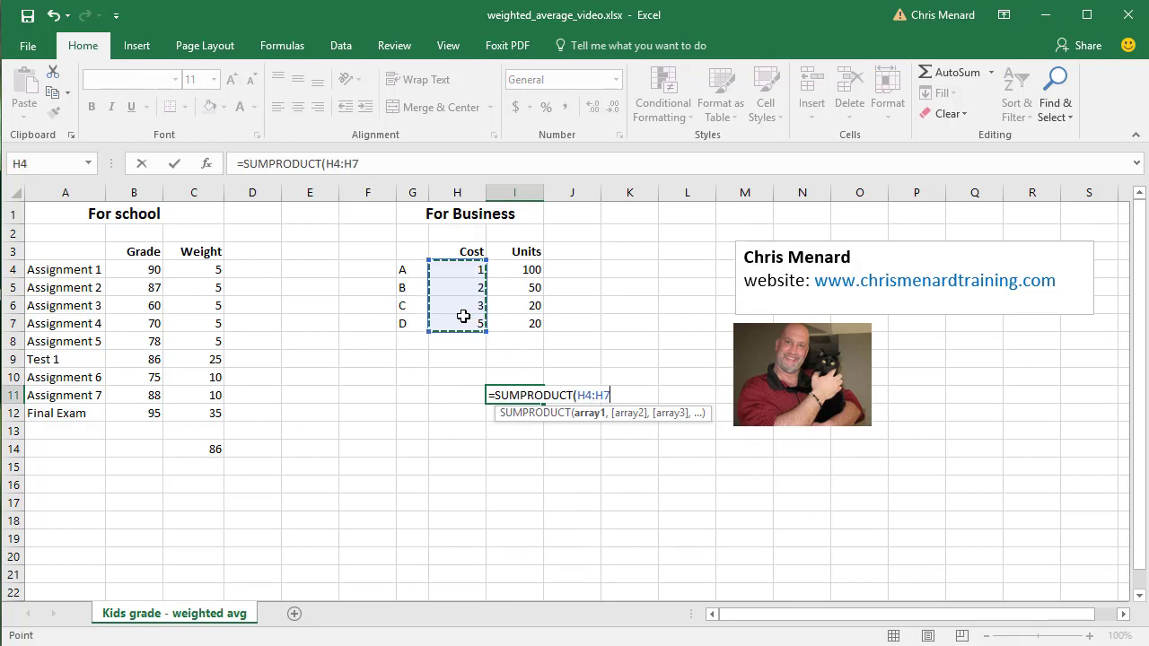
pyautogui.moveTo(514, 269); pyautogui.dragTo(514, 324)
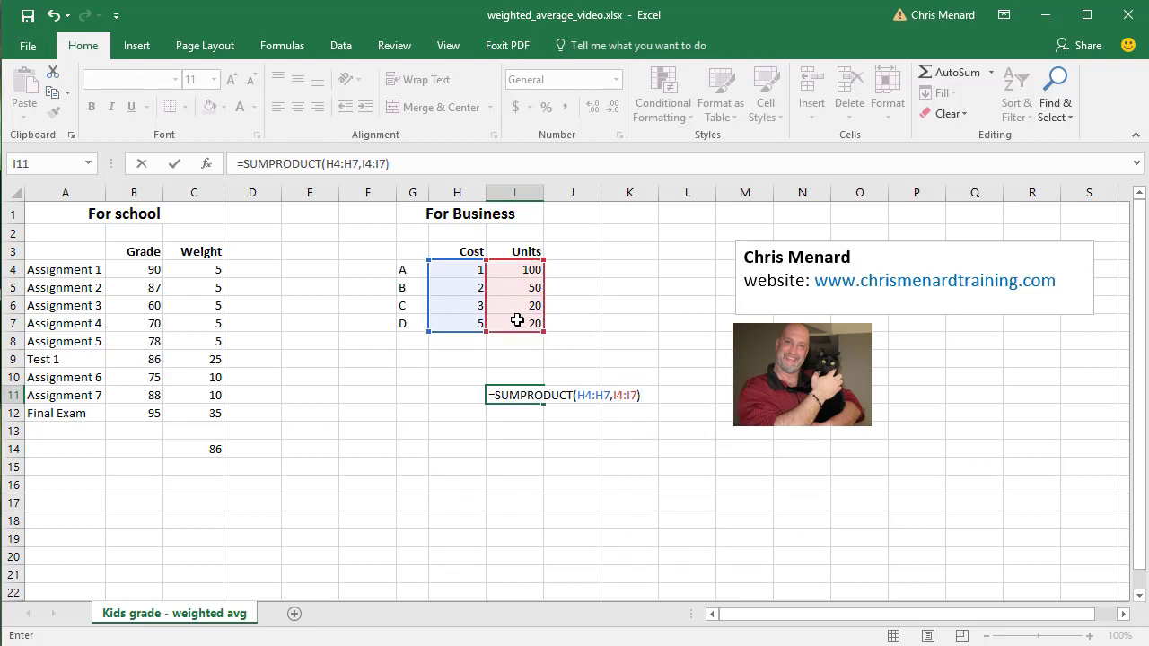
pyautogui.write('/su')
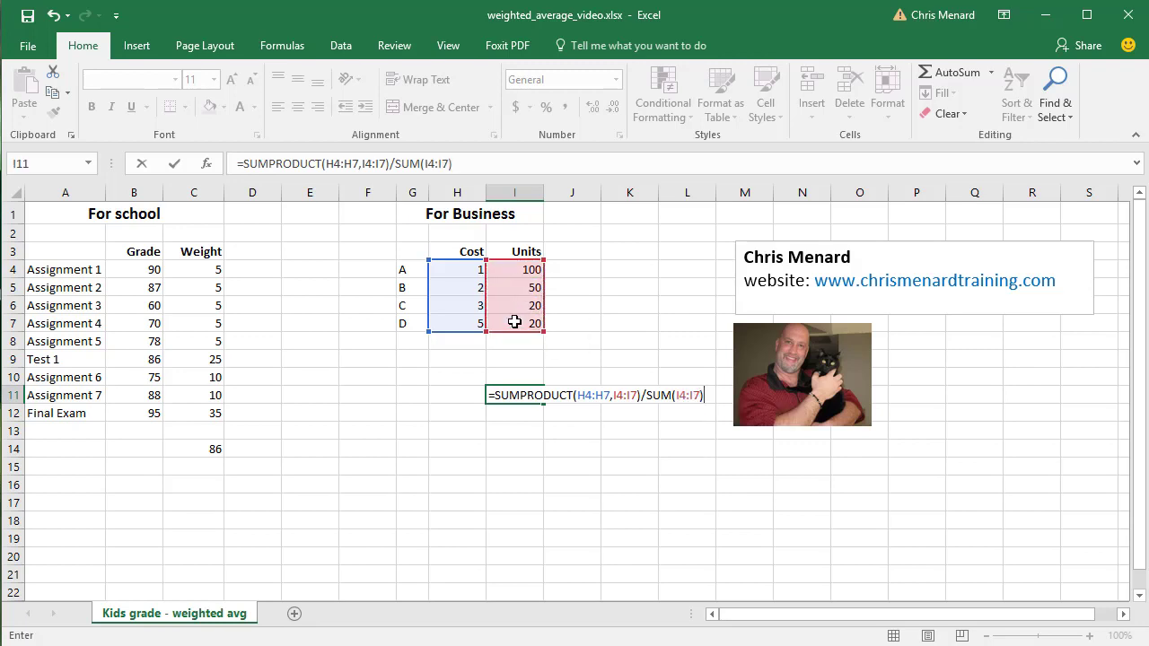
pyautogui.press('enter')
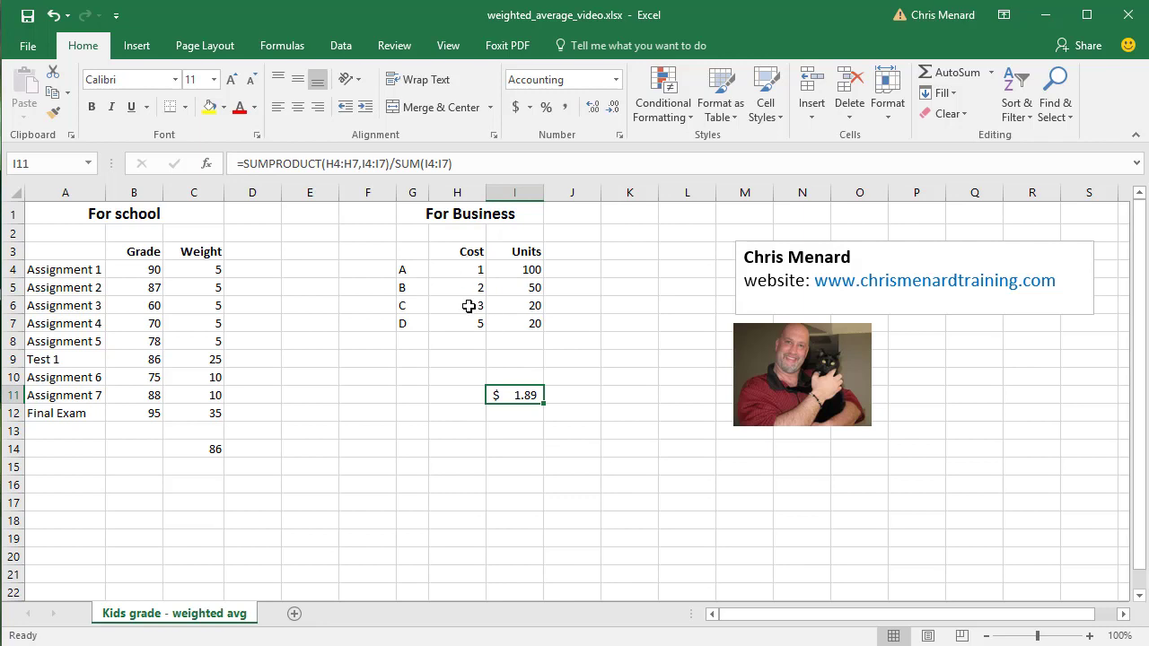
pyautogui.moveTo(467, 269)
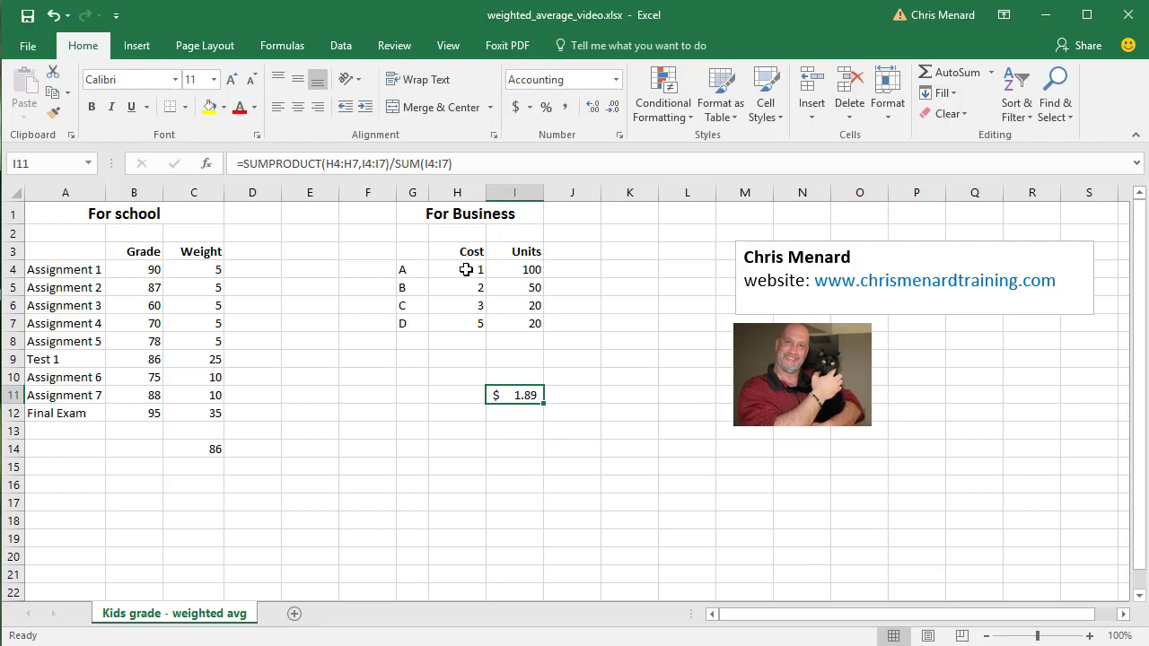
pyautogui.moveTo(805, 294)
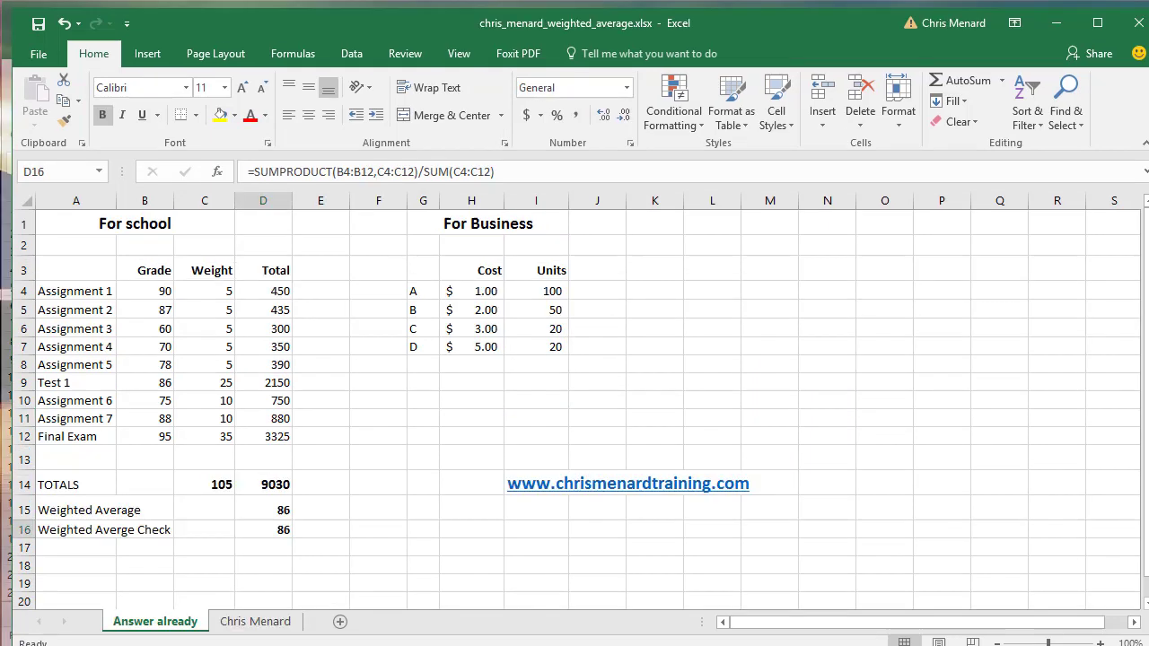
pyautogui.click(262, 529)
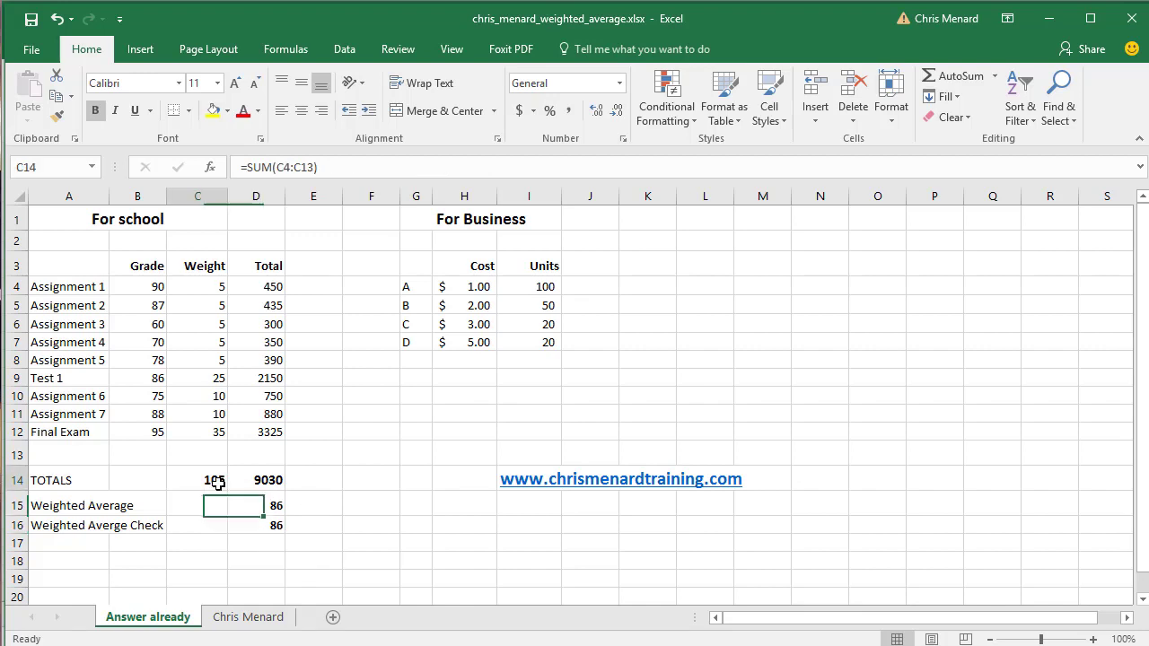
pyautogui.click(255, 478)
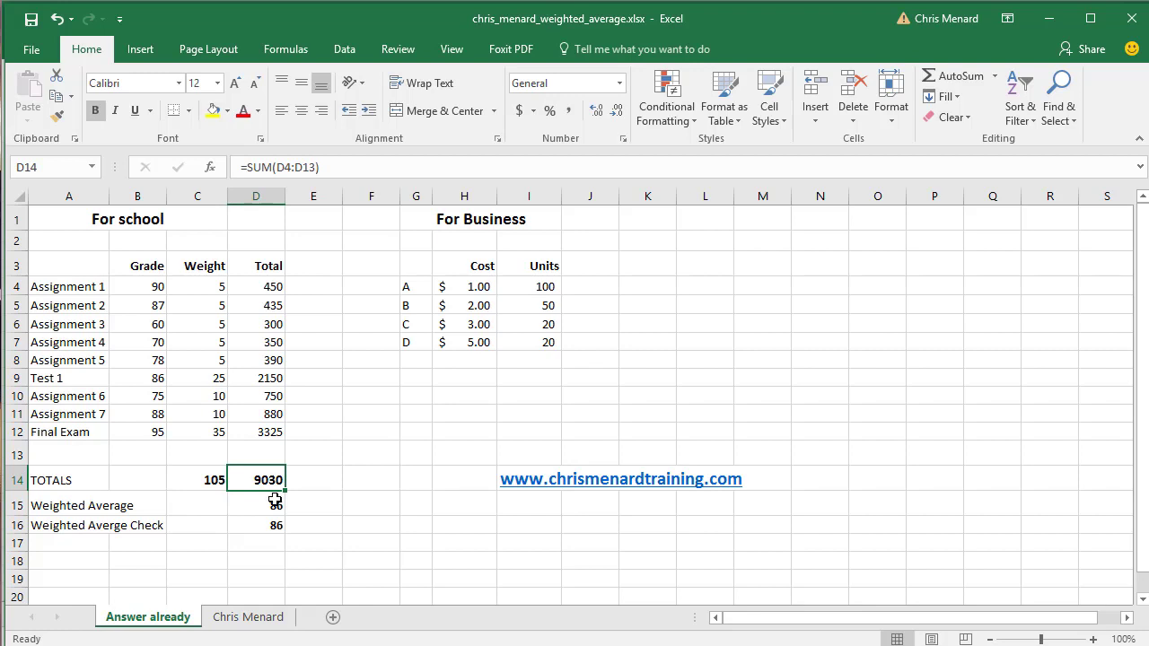
pyautogui.click(255, 504)
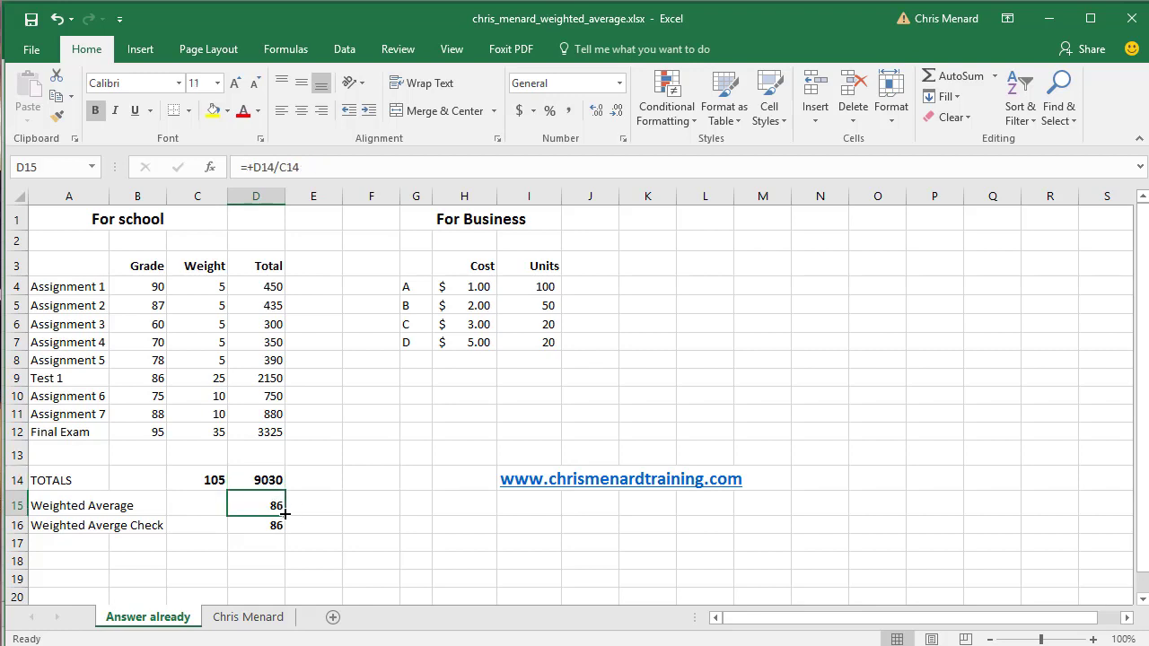
pyautogui.moveTo(287, 510)
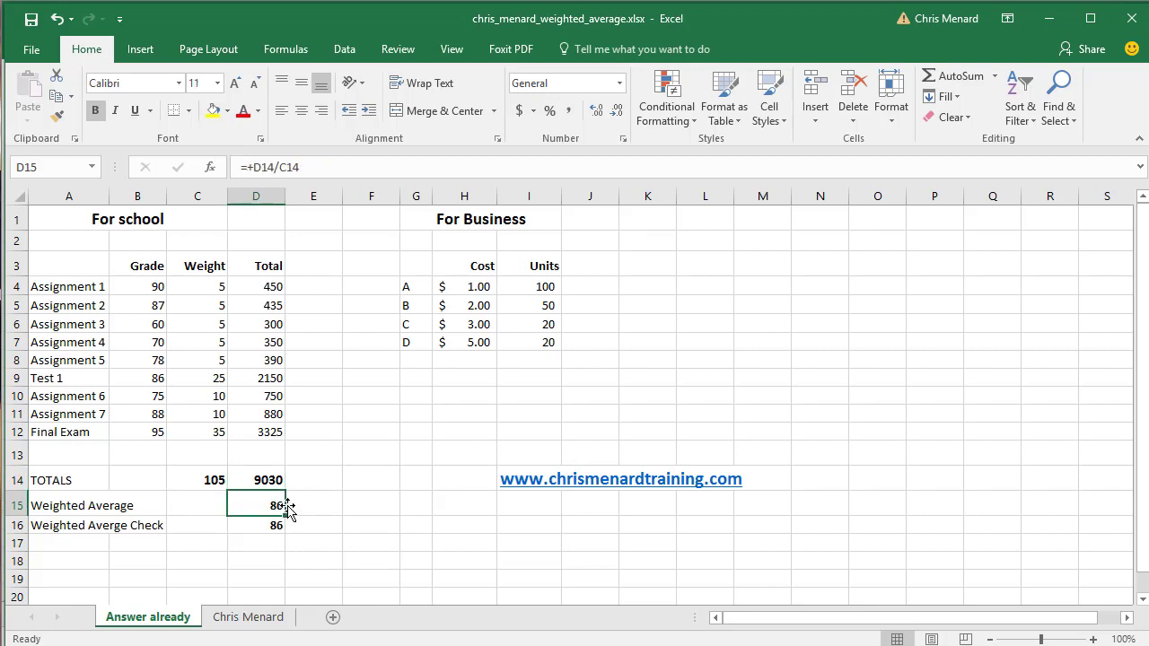